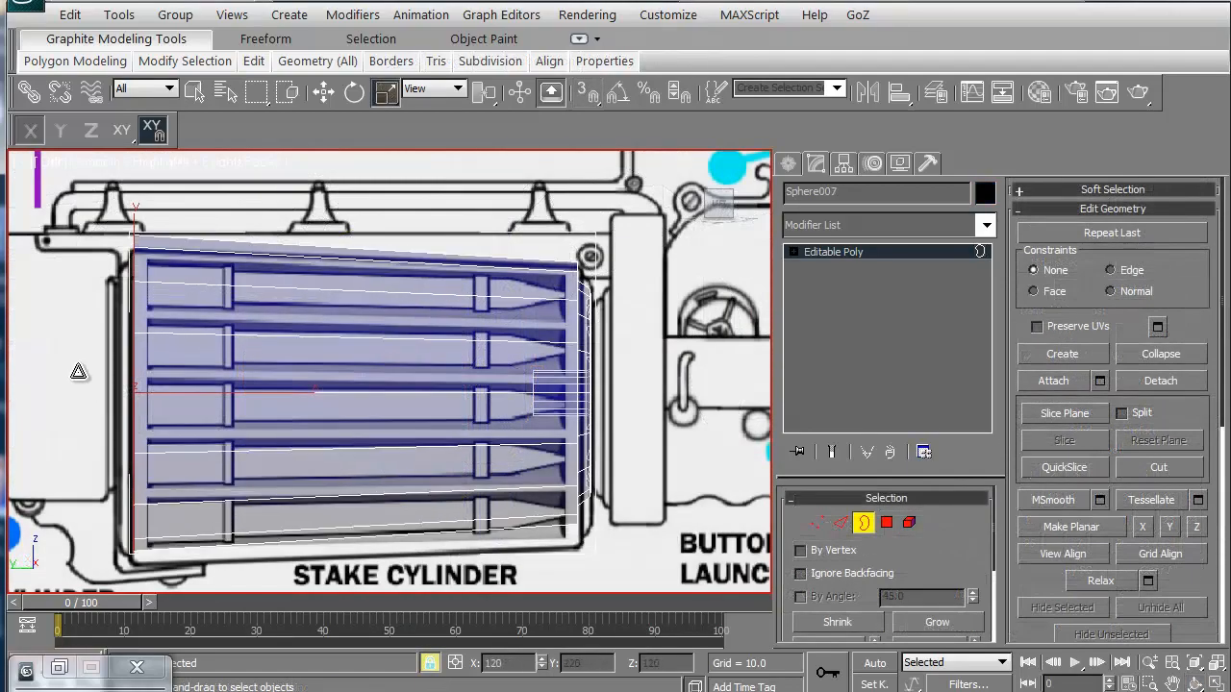
# Apply MeshSmooth to the stake cylinder and Shift-drag the tube to bring up Clone Options.
pyautogui.click(819, 523)
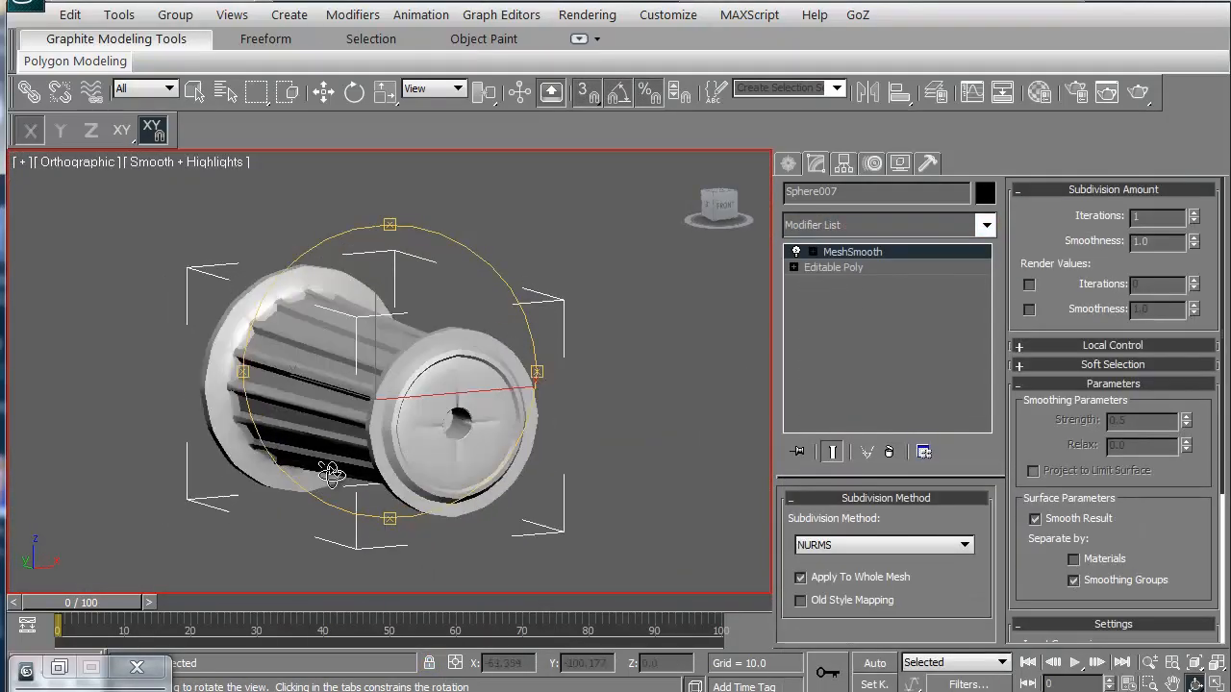
pyautogui.moveTo(330, 473); pyautogui.dragTo(154, 452)
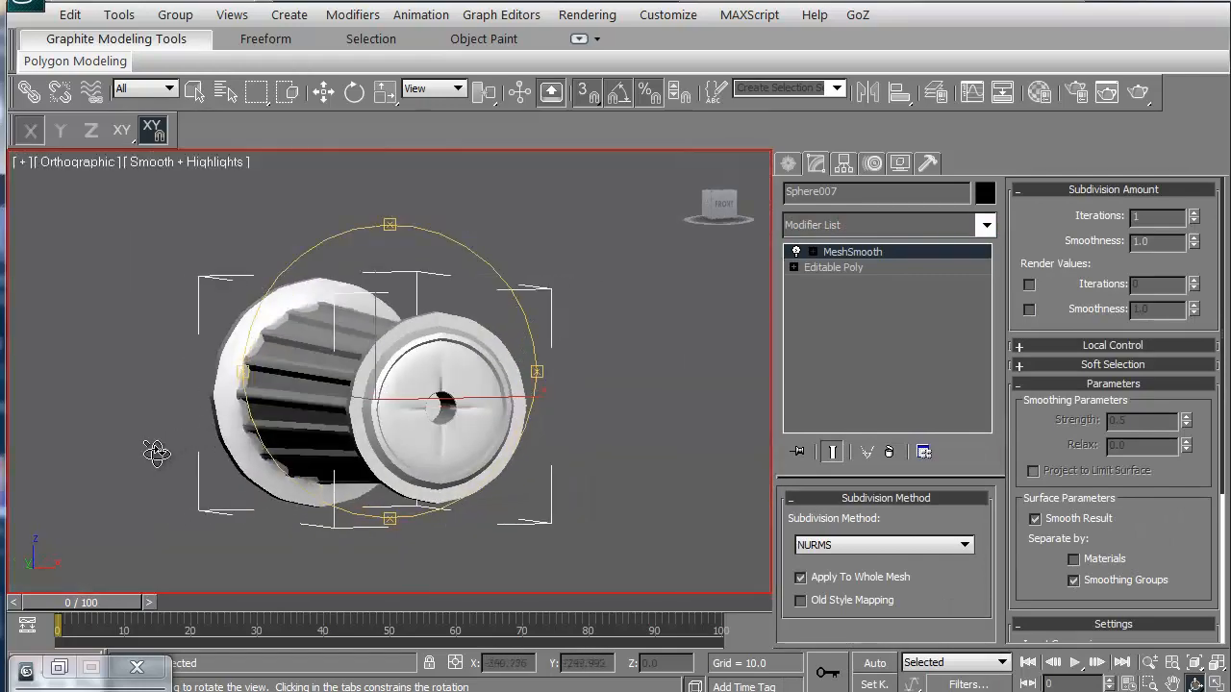
pyautogui.click(832, 265)
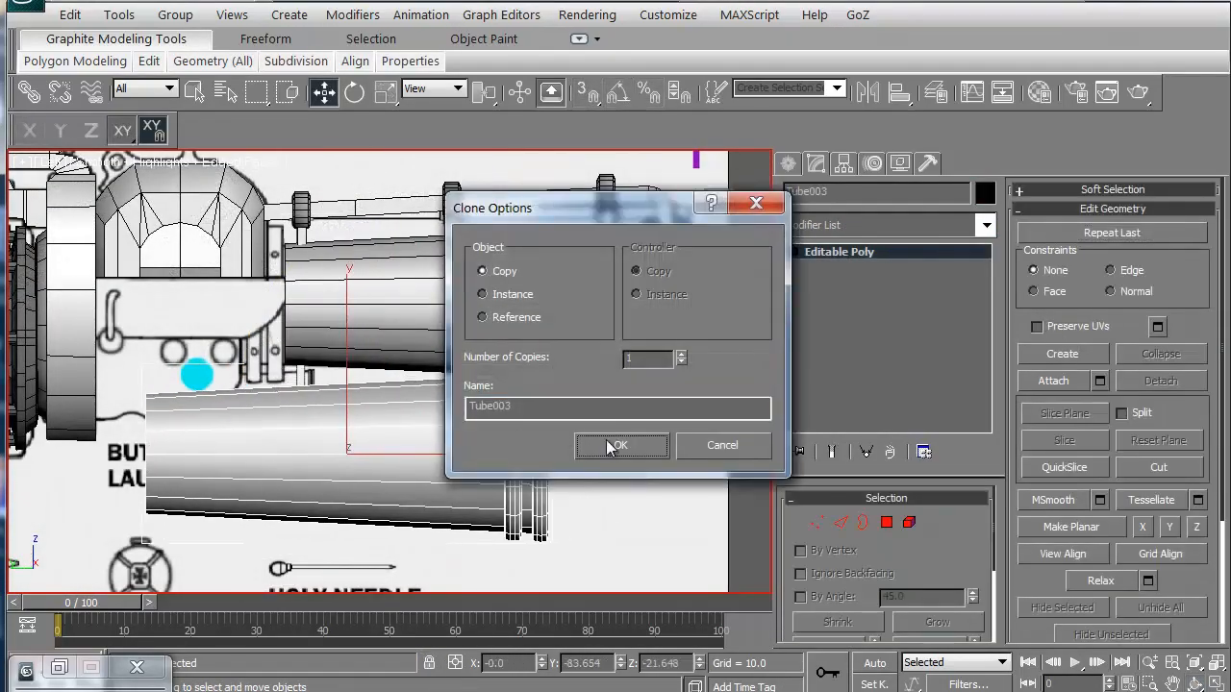
# Confirm the tube copy and position Tube003 beside the button trigger area.
pyautogui.click(617, 447)
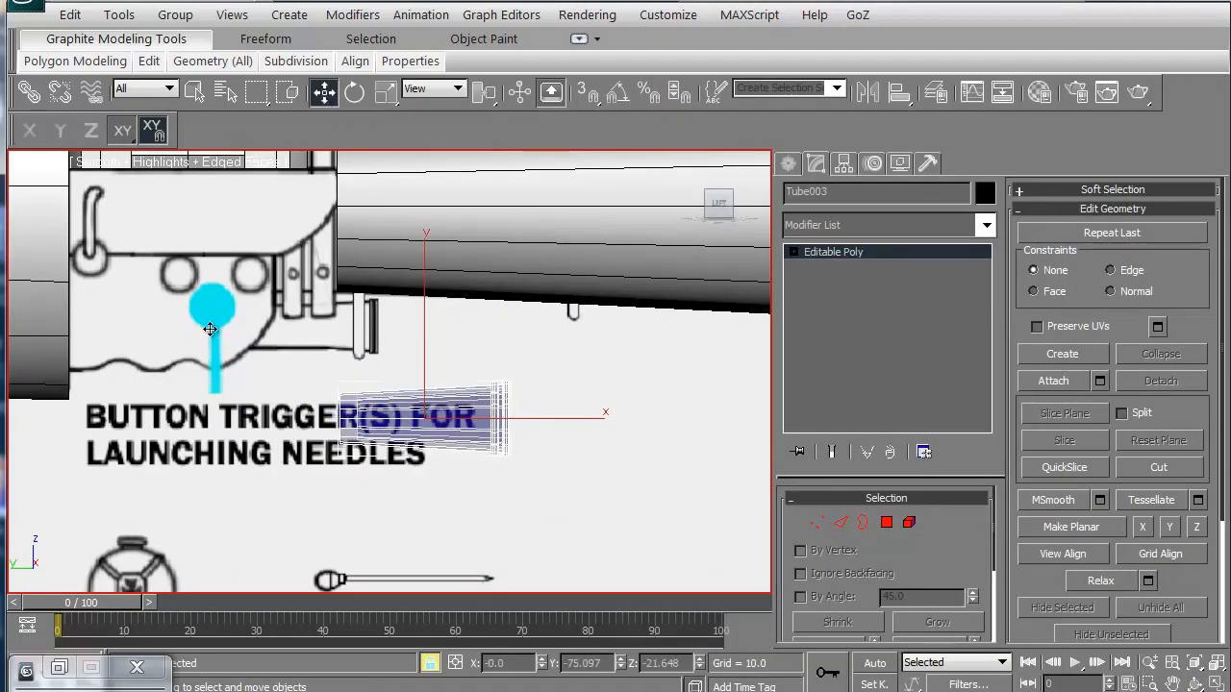
pyautogui.click(908, 523)
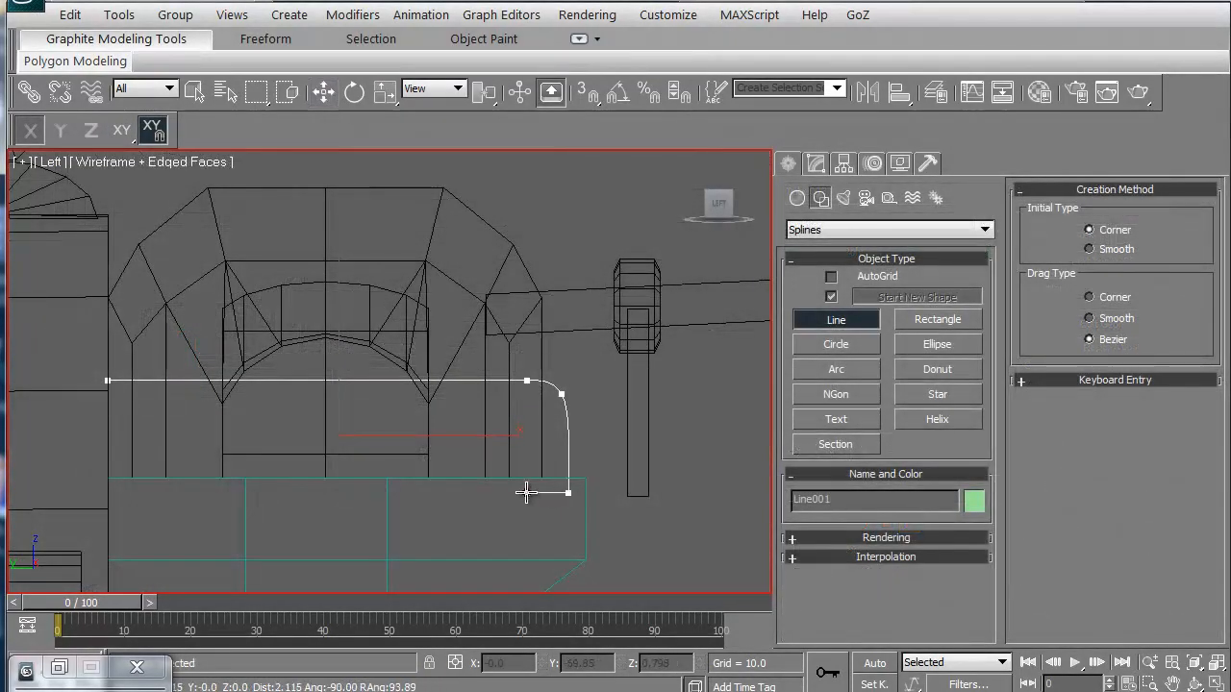
# Add a point to the Line spline tracing the bent barrel path in the Left viewport.
pyautogui.click(884, 537)
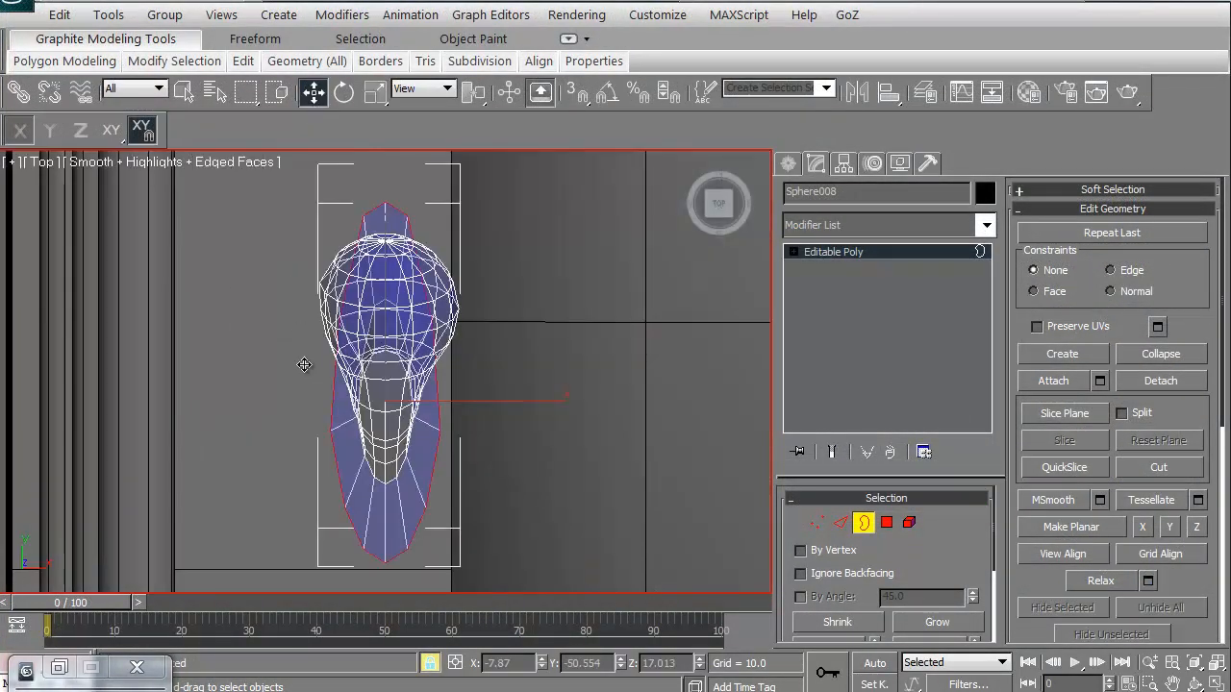
# Adjust the edges of Sphere008 in Edge sub-object mode of its Editable Poly.
pyautogui.click(342, 92)
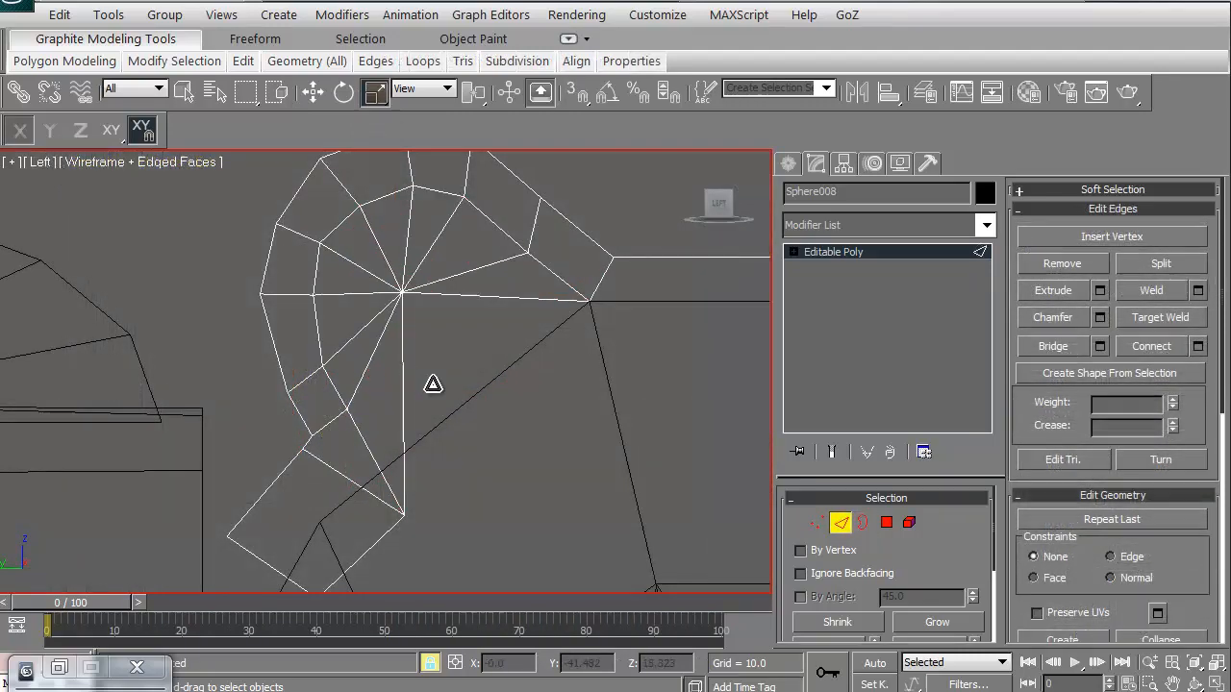
pyautogui.click(816, 524)
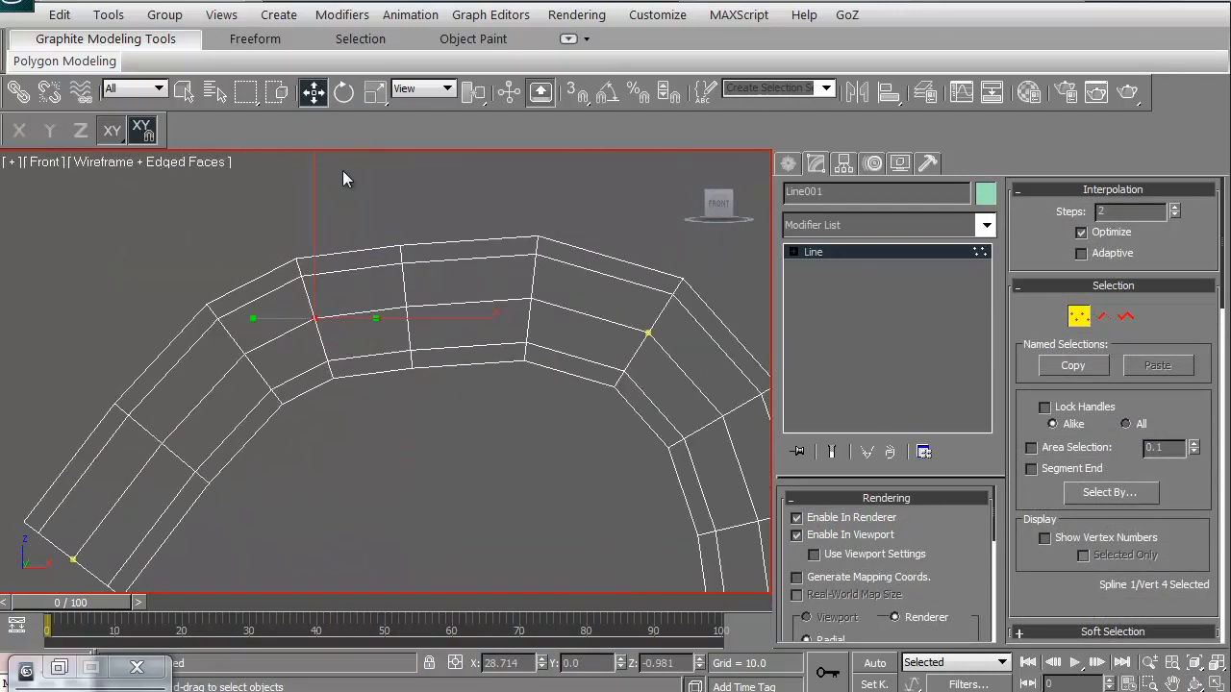
# Make Line001 renderable in renderer and viewport with increased thickness.
pyautogui.moveTo(375, 317); pyautogui.dragTo(369, 308)
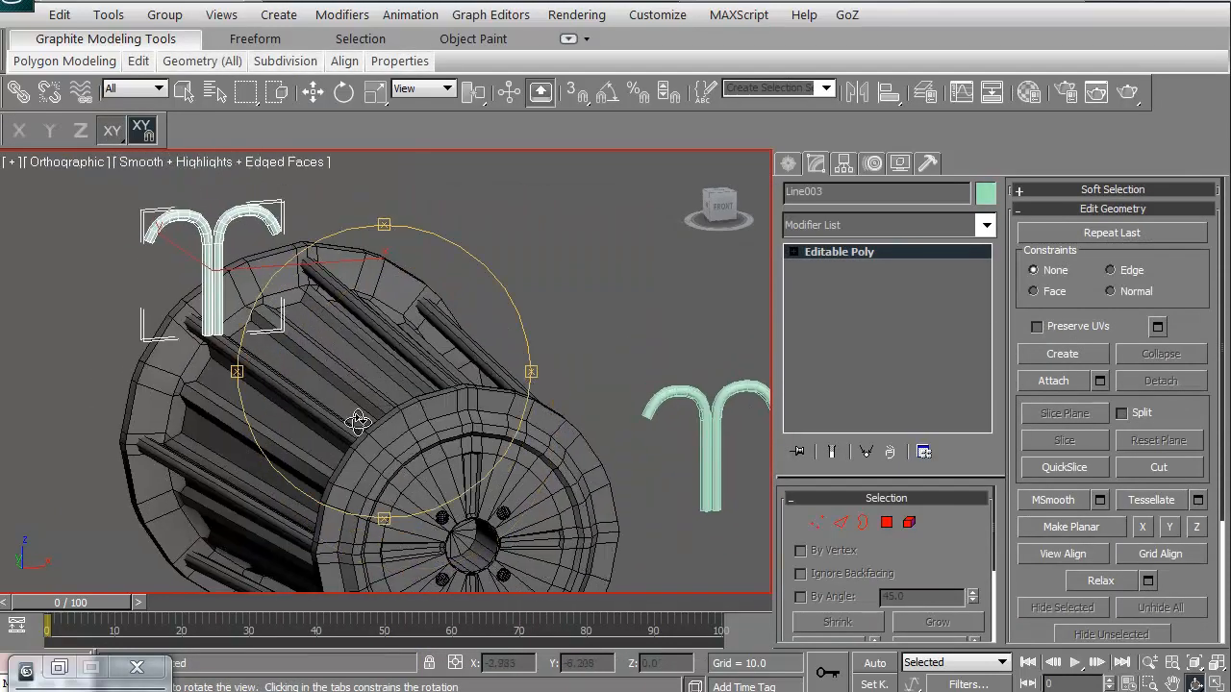
# Shift-rotate the wire holder about the cylinder pivot and confirm the copies in Clone Options.
pyautogui.moveTo(358, 422); pyautogui.dragTo(426, 469)
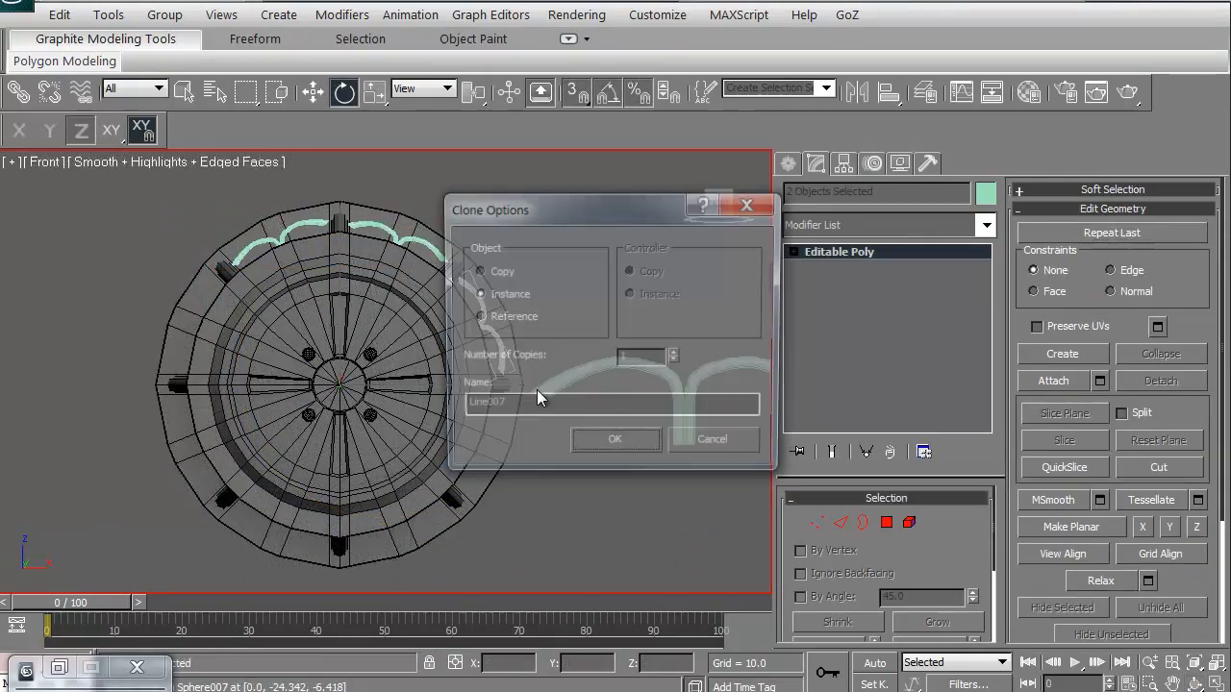
pyautogui.click(615, 438)
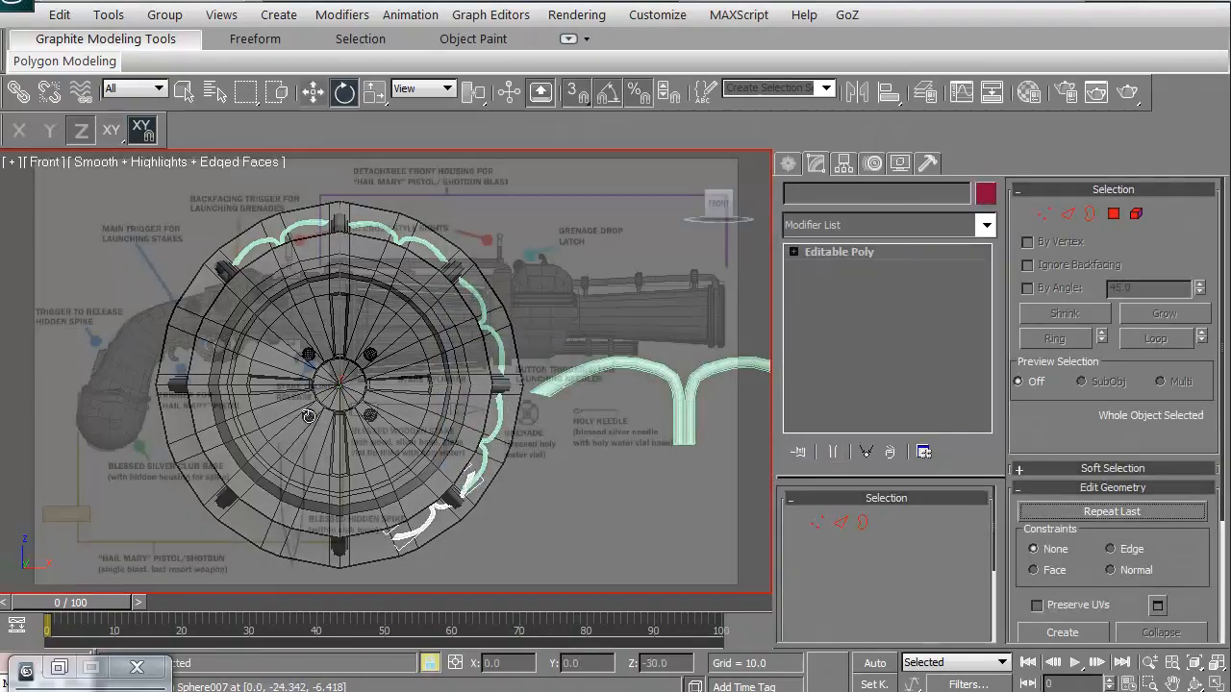